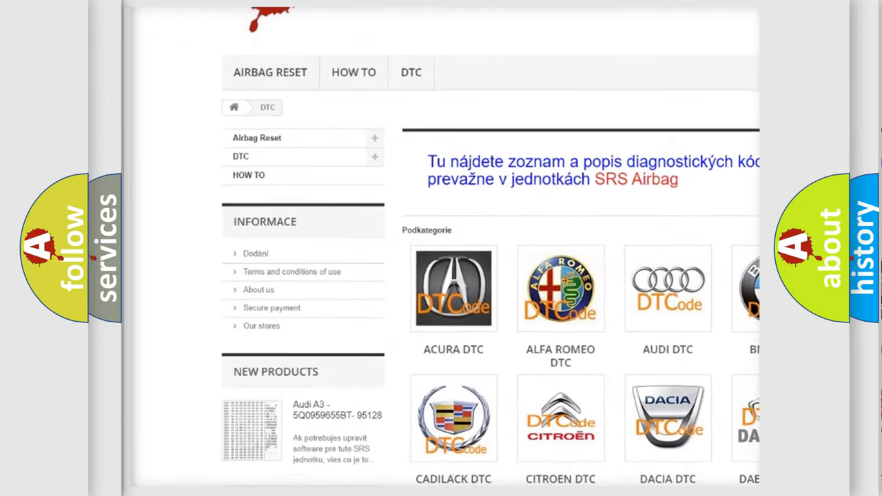
scroll(down, 3)
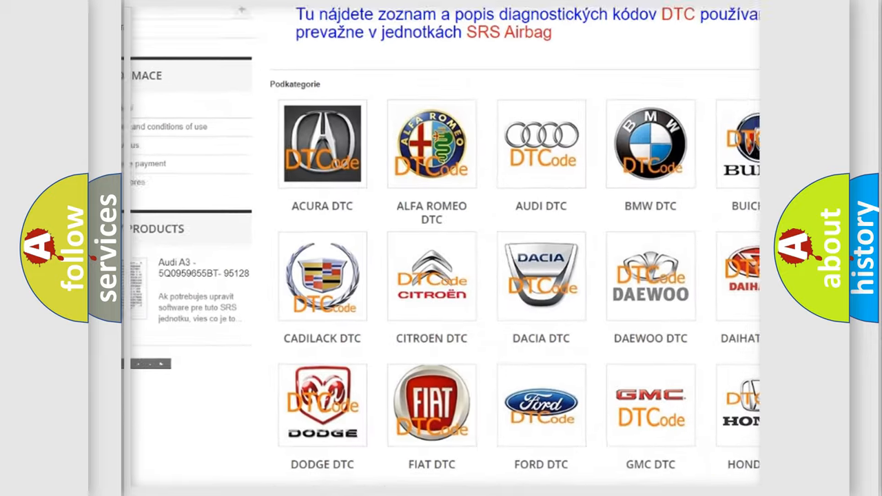
scroll(down, 3)
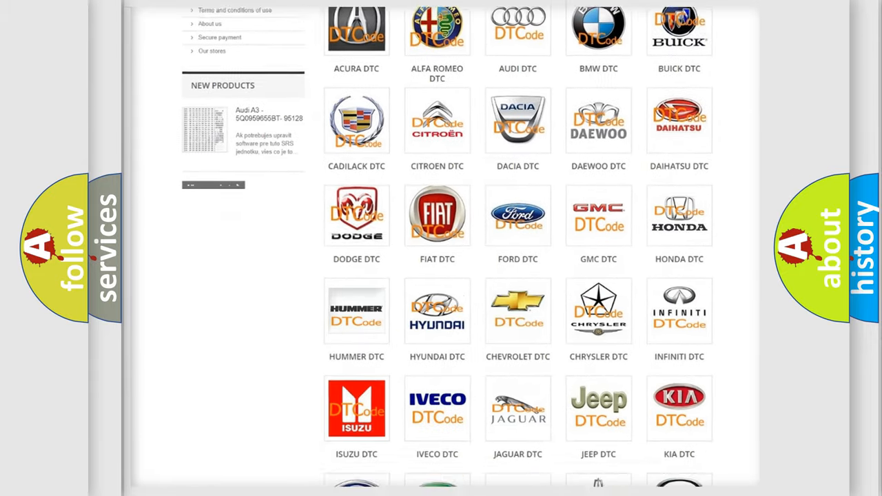
scroll(down, 3)
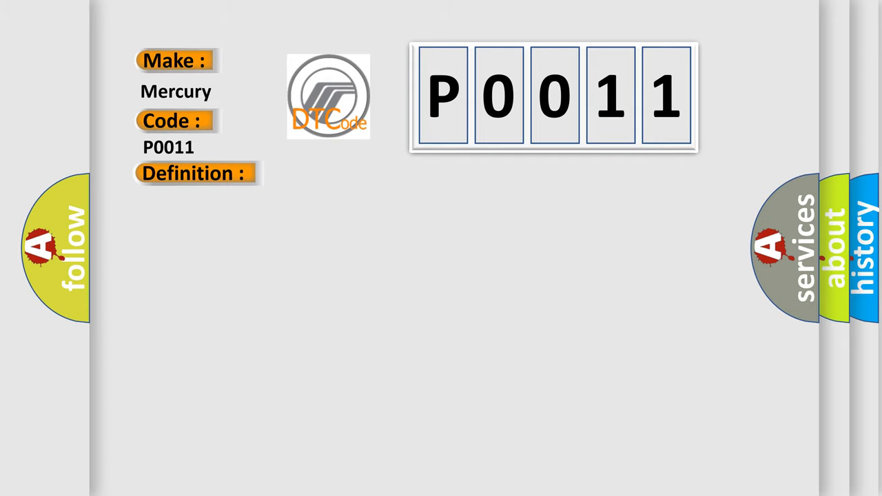
click(195, 174)
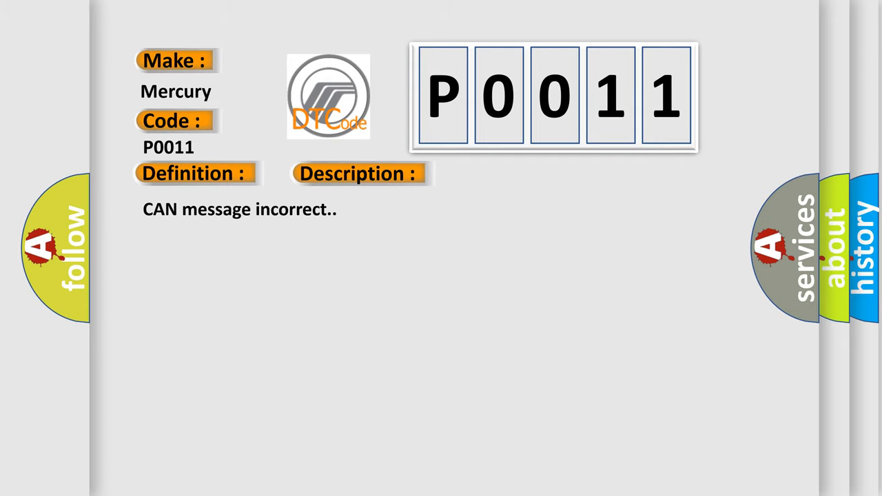